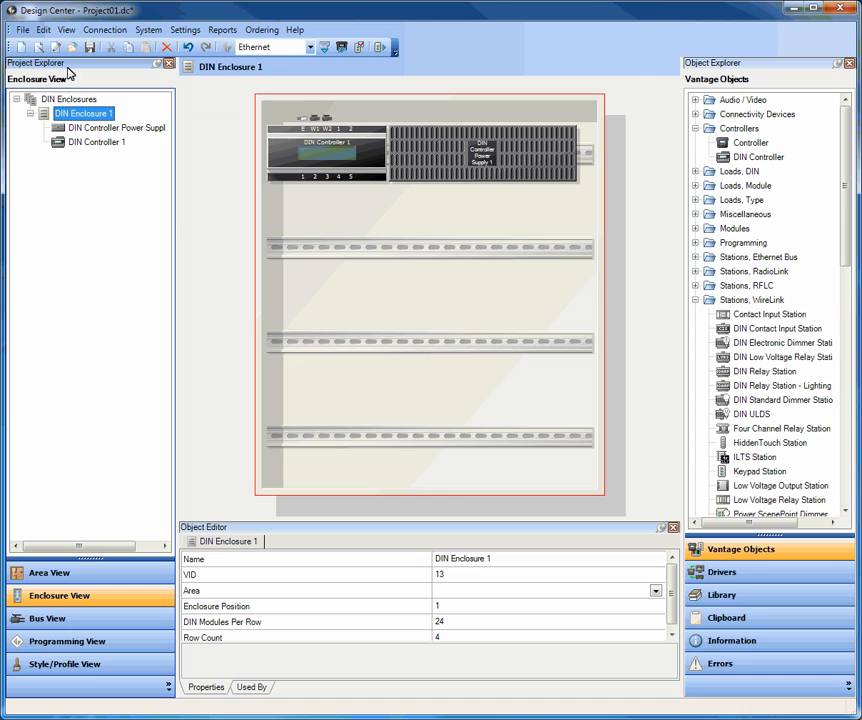
Add DIN Enclosure 2 to the project, then return to DIN Enclosure 1's layout.
{"action": "right_click", "coordinate": [68, 98]}
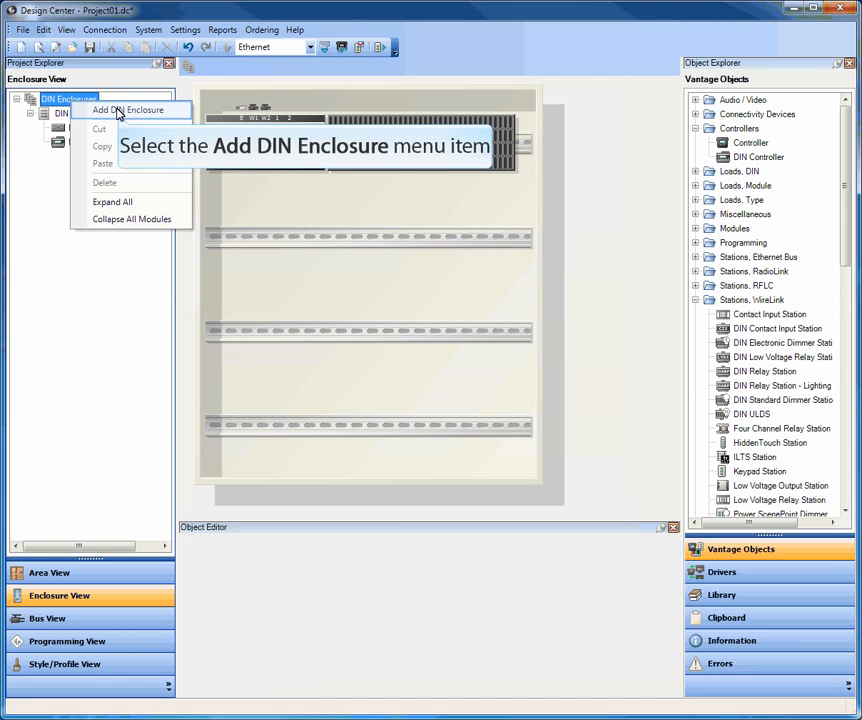
{"action": "left_click", "coordinate": [130, 108]}
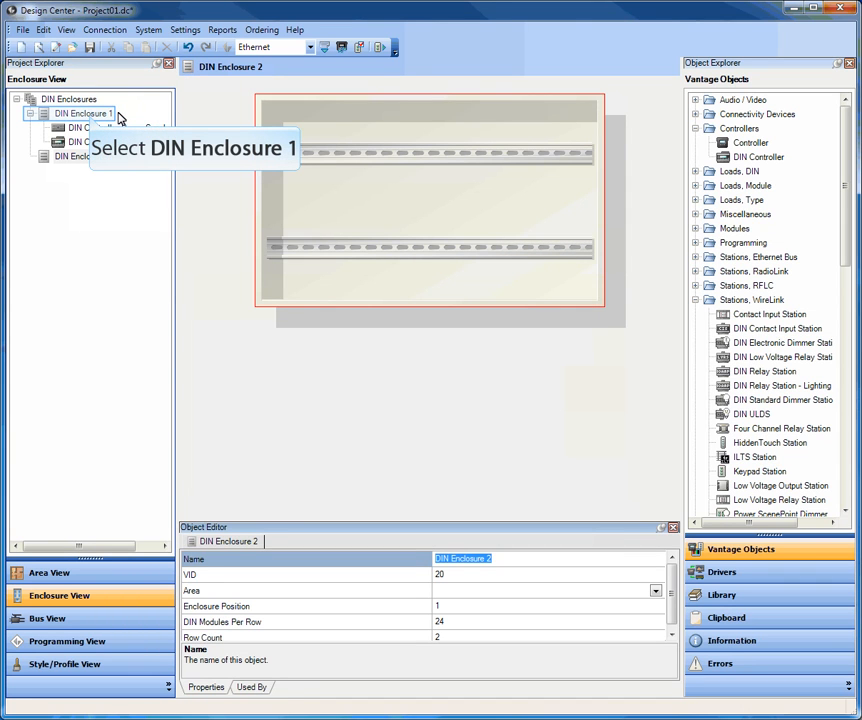
{"action": "left_click", "coordinate": [84, 112]}
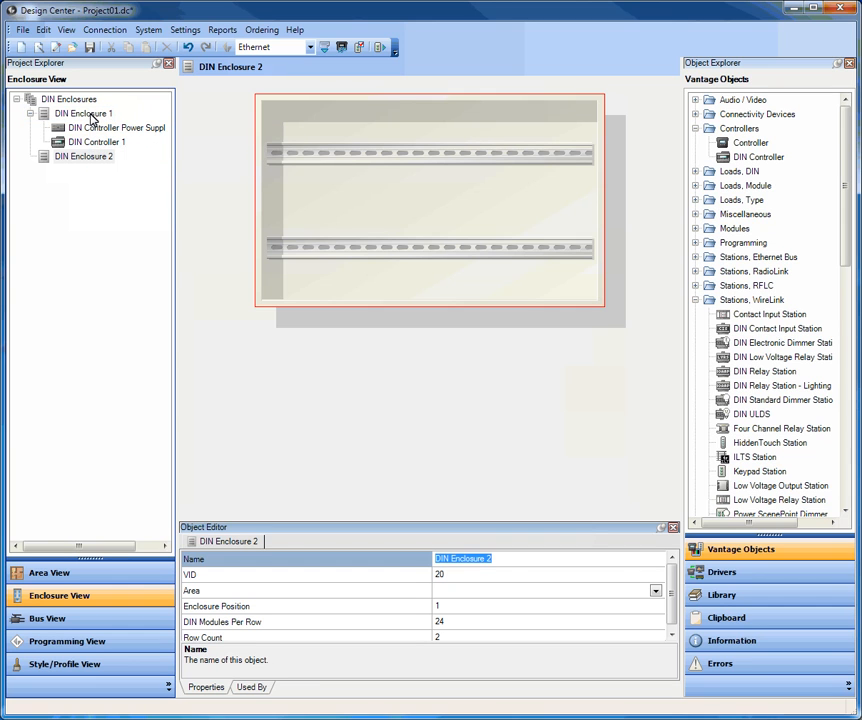
{"action": "left_click", "coordinate": [84, 112]}
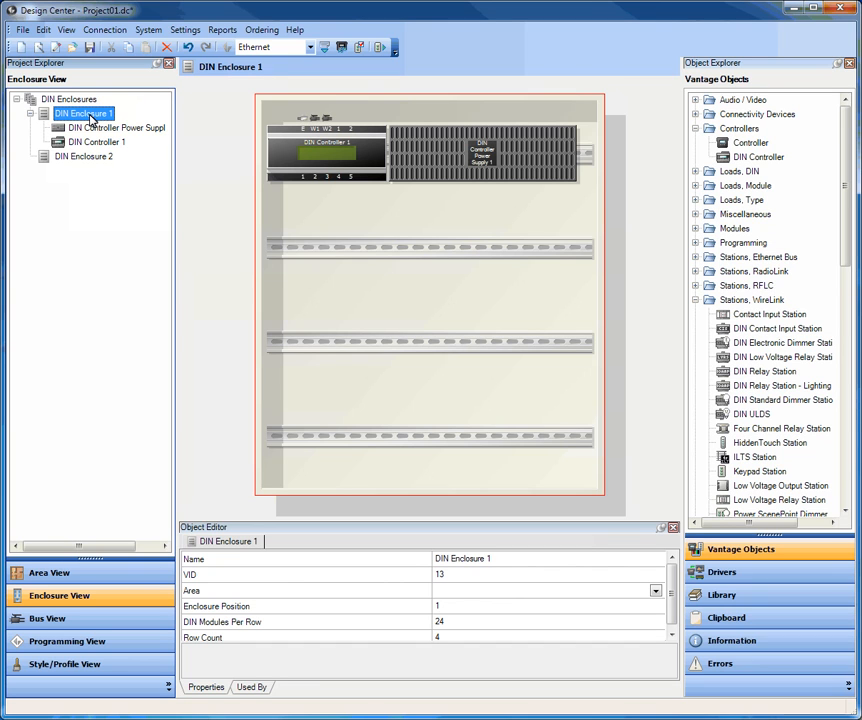
{"action": "mouse_move", "coordinate": [292, 140]}
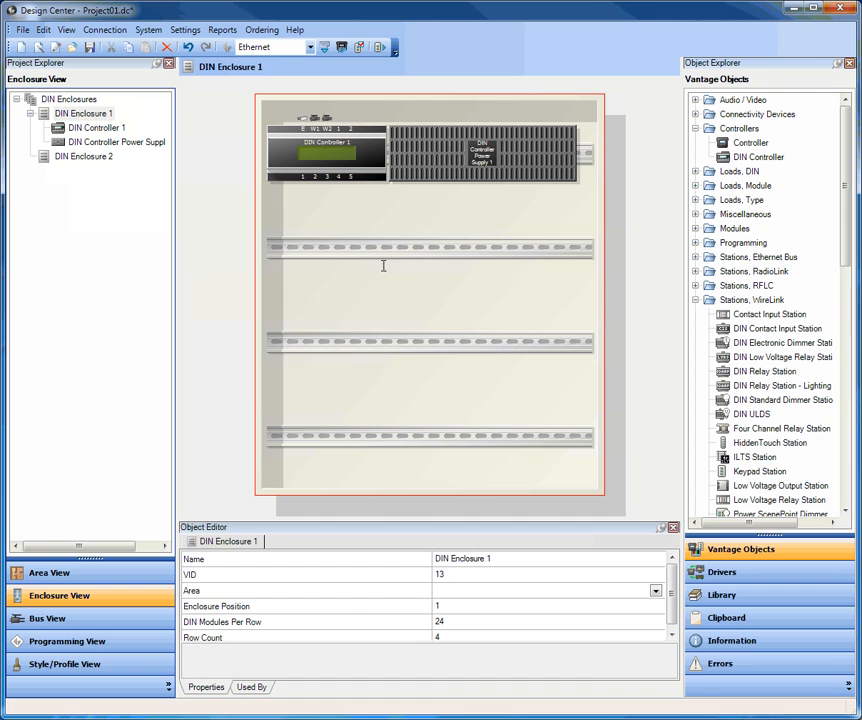
Set DIN Enclosure 1's modules per row to 30.
{"action": "left_click", "coordinate": [550, 620]}
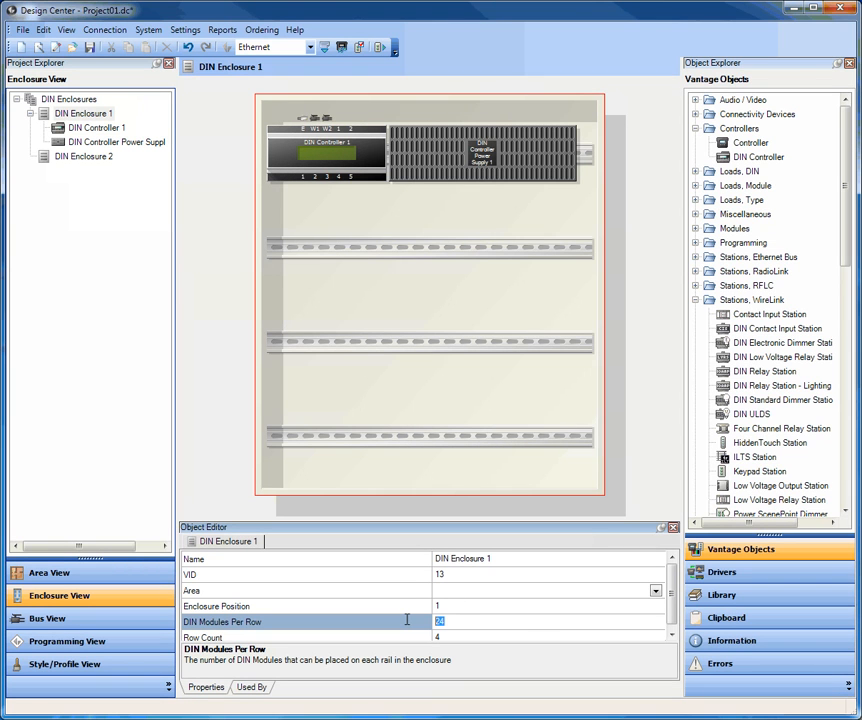
{"action": "type", "text": "30"}
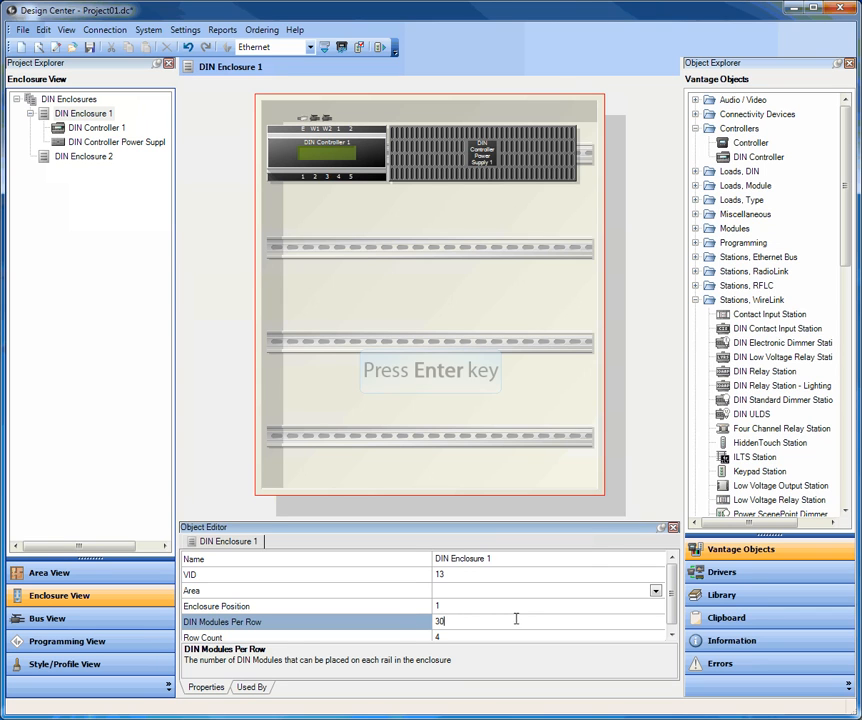
{"action": "key", "text": "Return"}
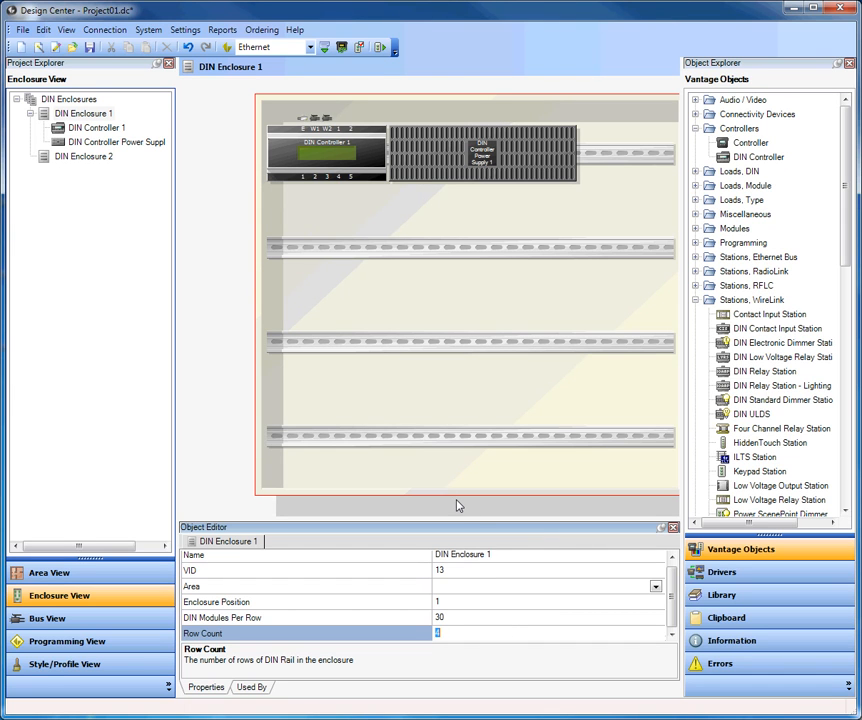
{"action": "mouse_move", "coordinate": [440, 520]}
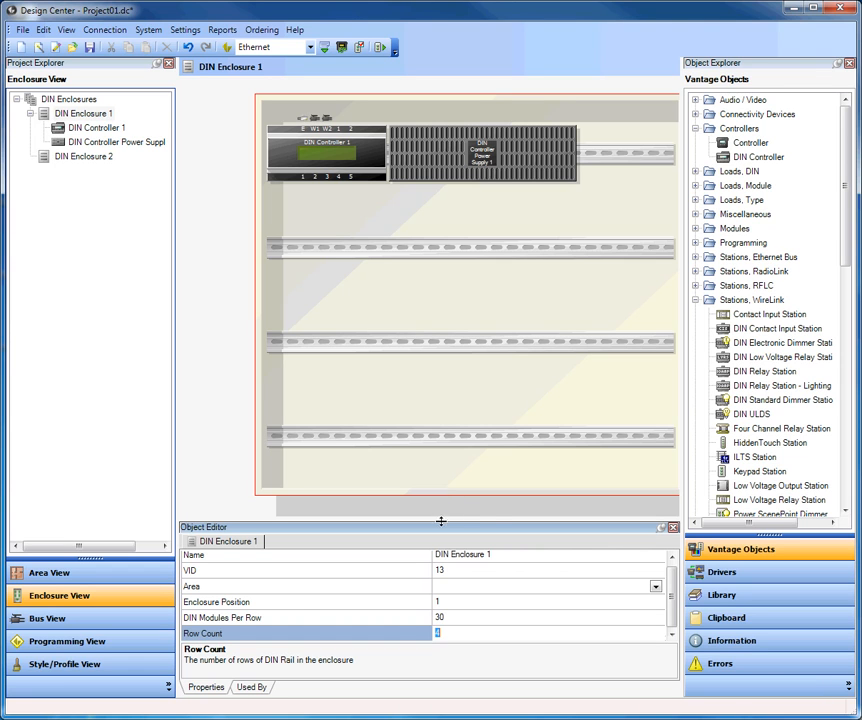
{"action": "mouse_move", "coordinate": [434, 484]}
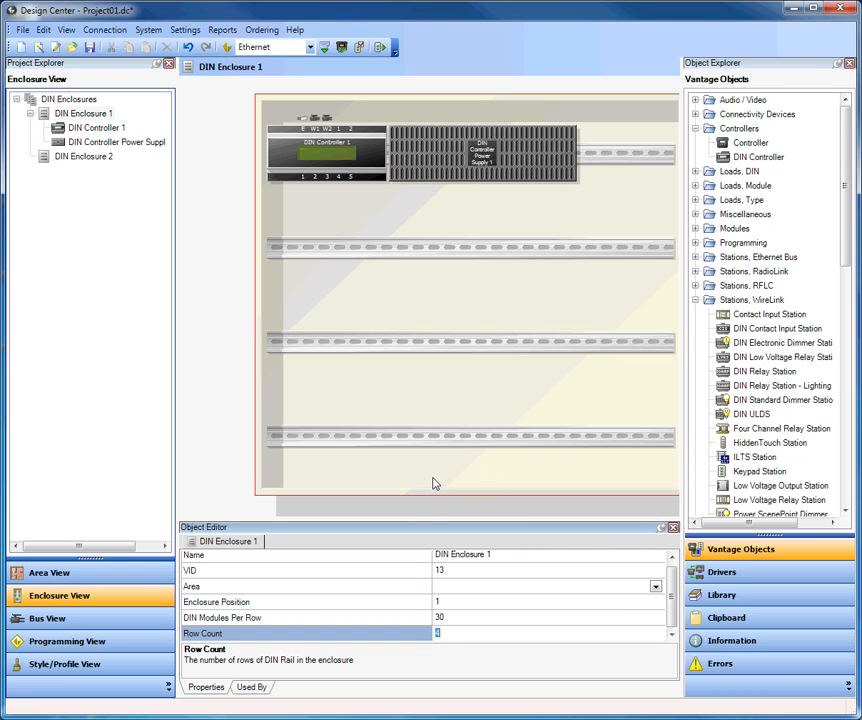
{"action": "mouse_move", "coordinate": [504, 456]}
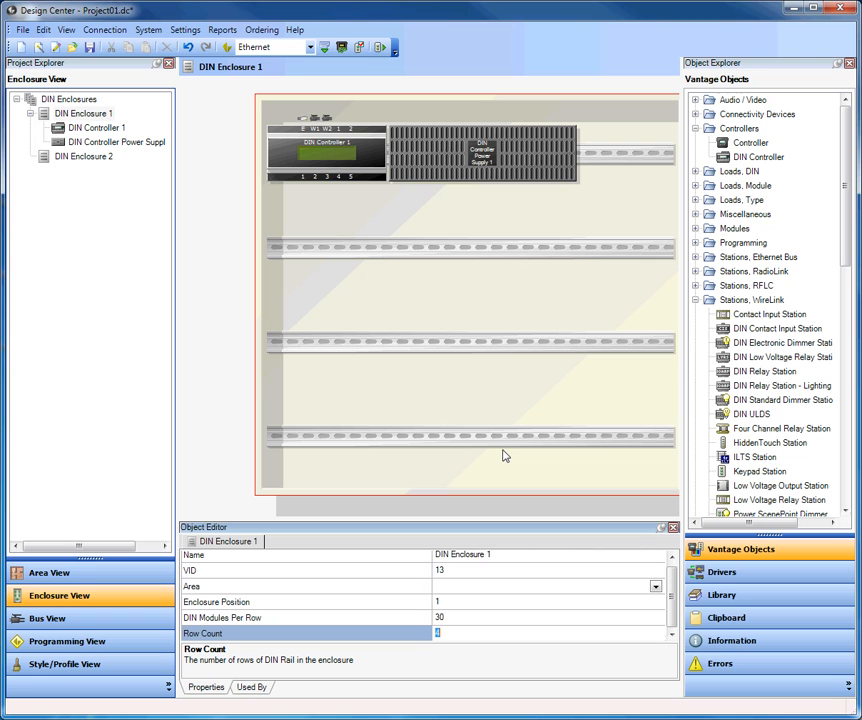
{"action": "mouse_move", "coordinate": [696, 306]}
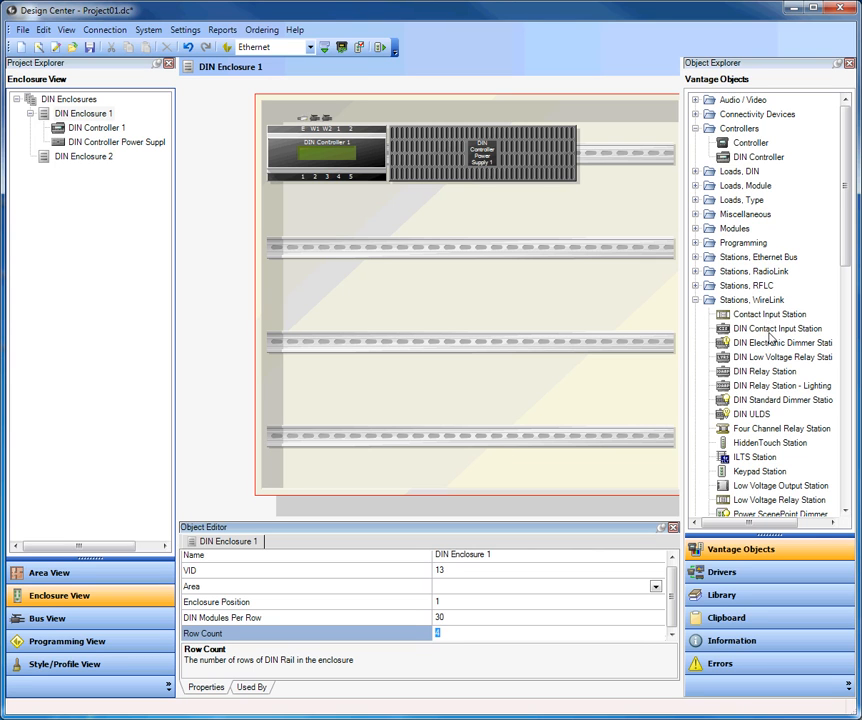
{"action": "mouse_move", "coordinate": [770, 376]}
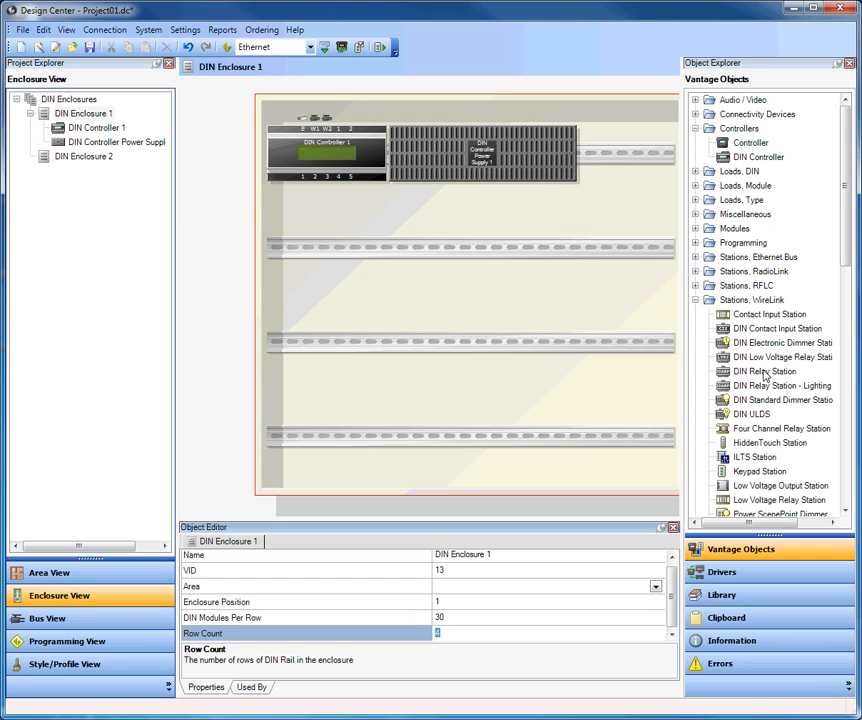
Place DIN Electronic Dimmer Station 1 on the enclosure's second DIN rail.
{"action": "left_click", "coordinate": [784, 398]}
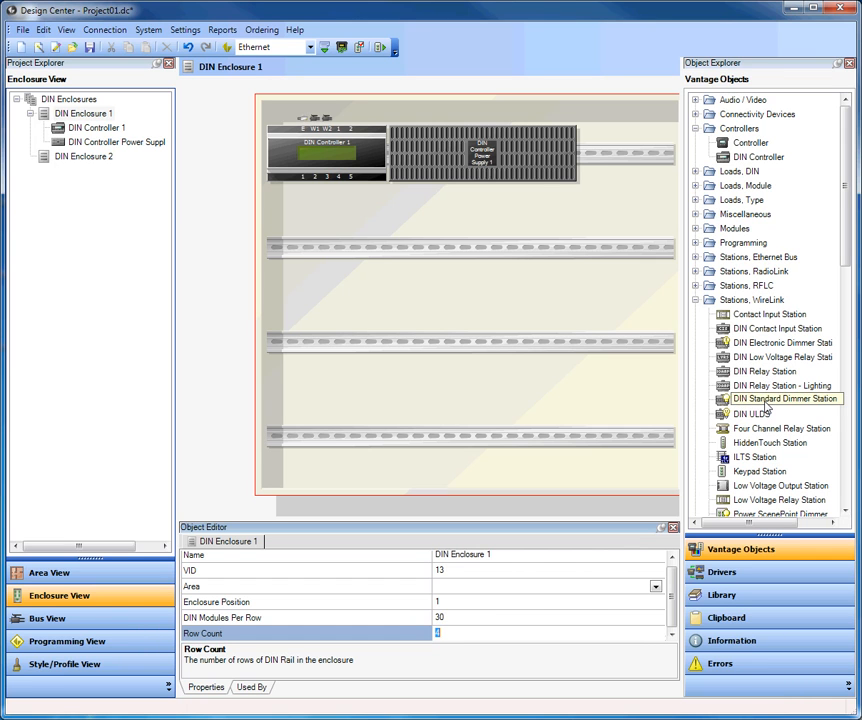
{"action": "left_click", "coordinate": [784, 340]}
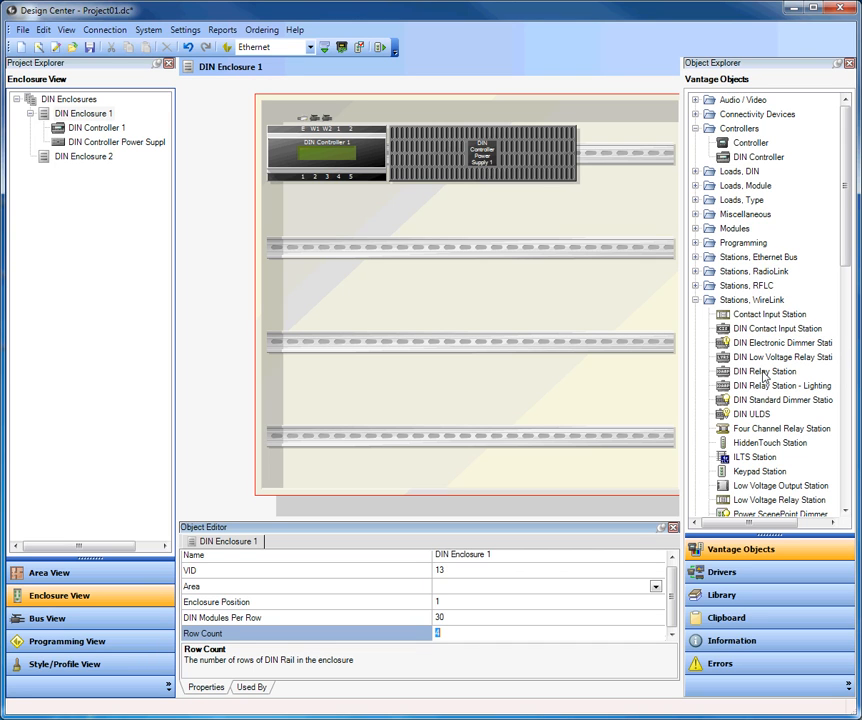
{"action": "mouse_move", "coordinate": [764, 378]}
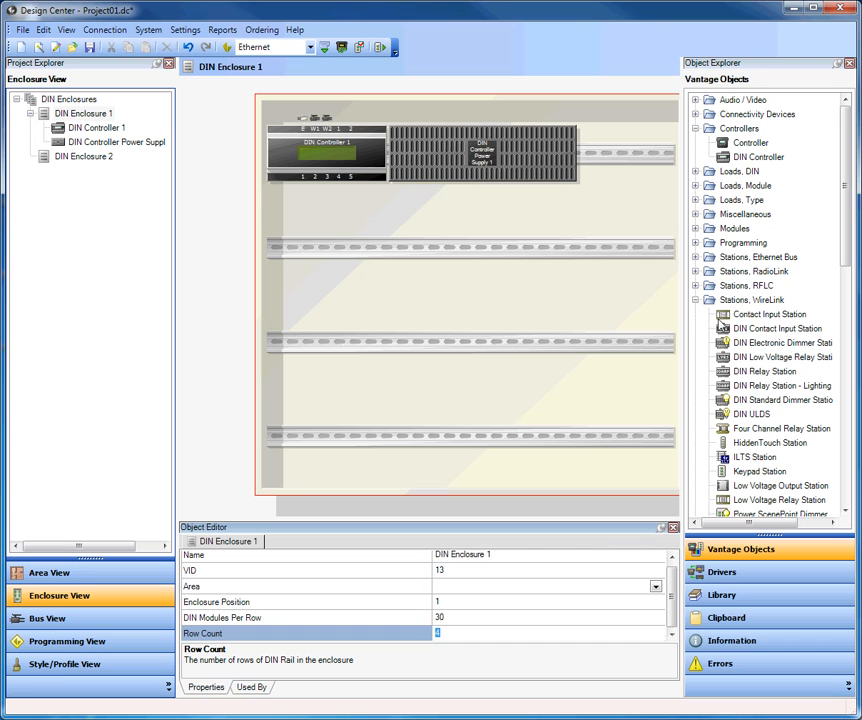
{"action": "left_click", "coordinate": [782, 340]}
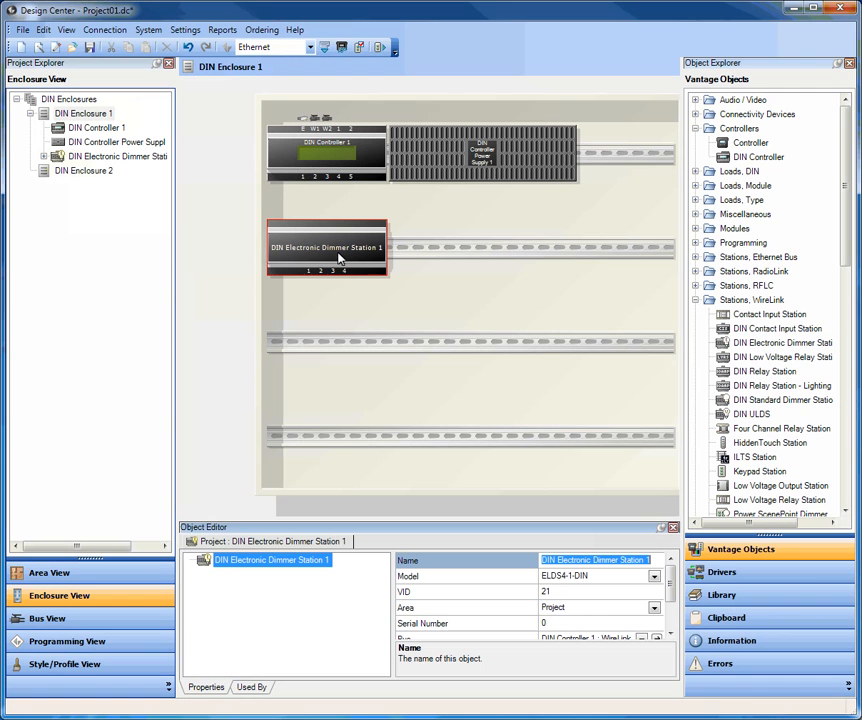
Give Dimmer Station 1 loads A1 through A4, then reveal the Miscellaneous objects.
{"action": "right_click", "coordinate": [336, 256]}
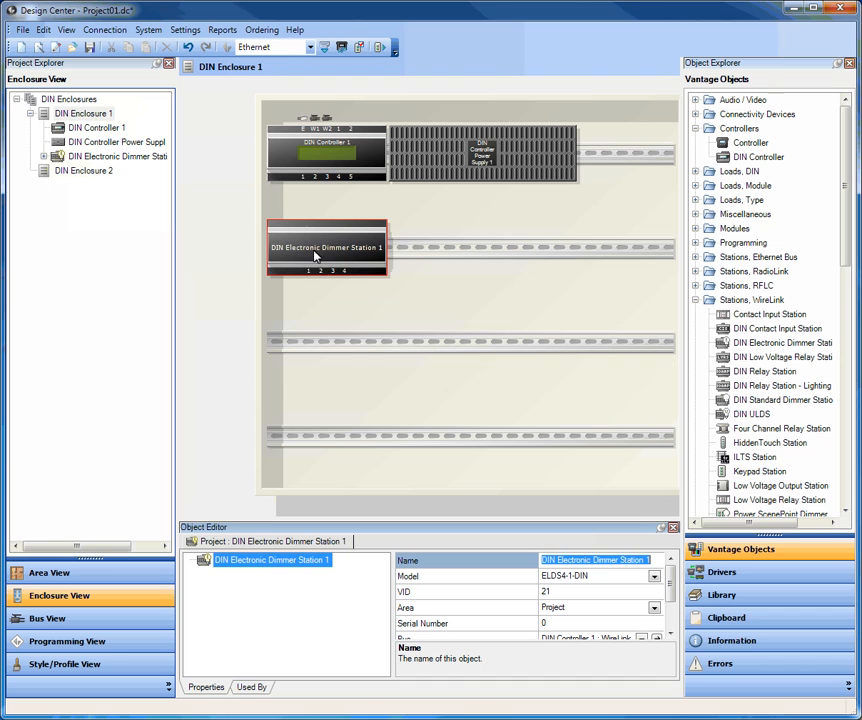
{"action": "right_click", "coordinate": [324, 248]}
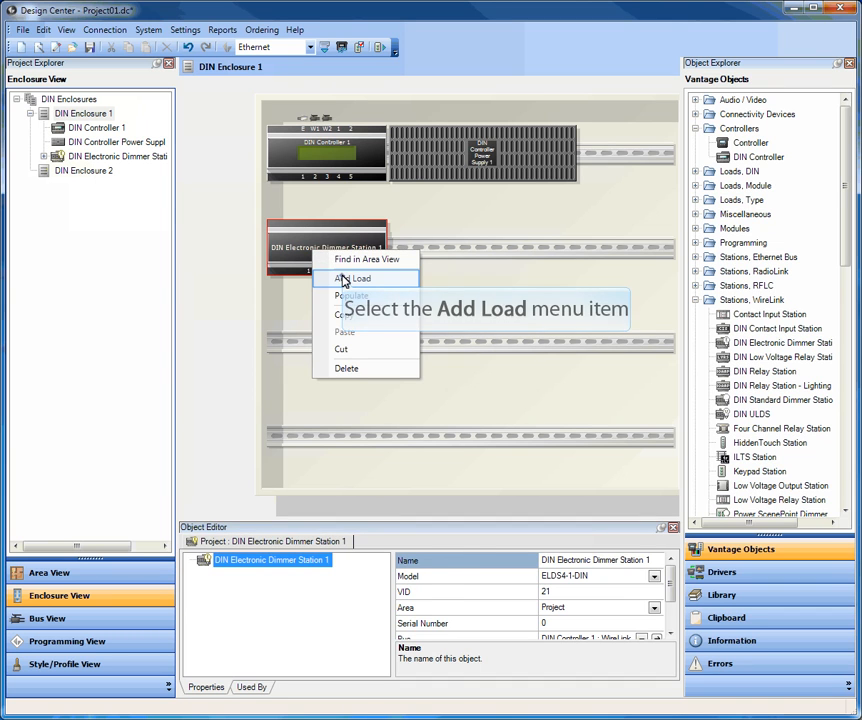
{"action": "left_click", "coordinate": [356, 278]}
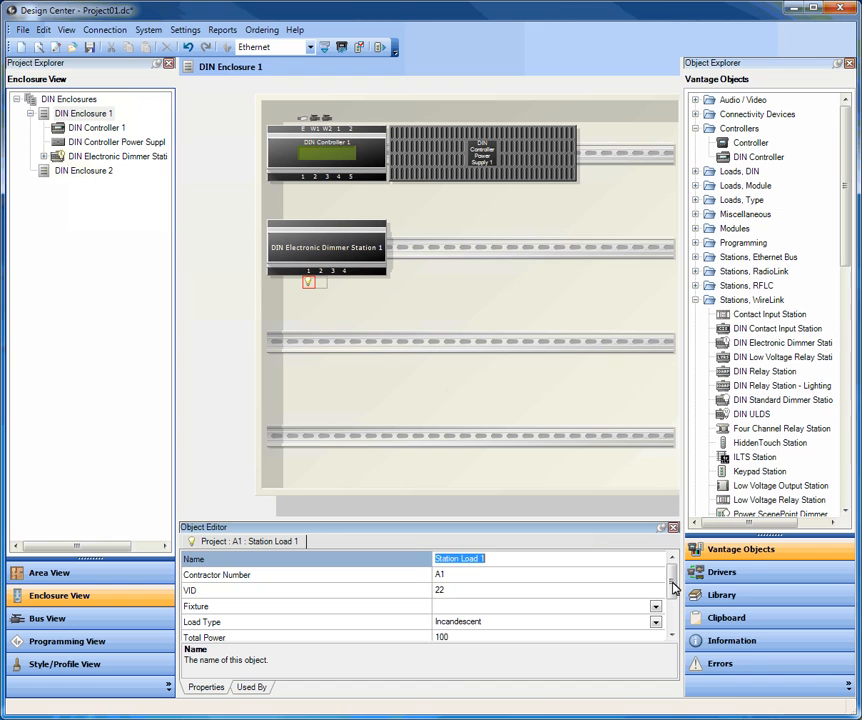
{"action": "scroll", "scroll_direction": "down", "scroll_amount": 3}
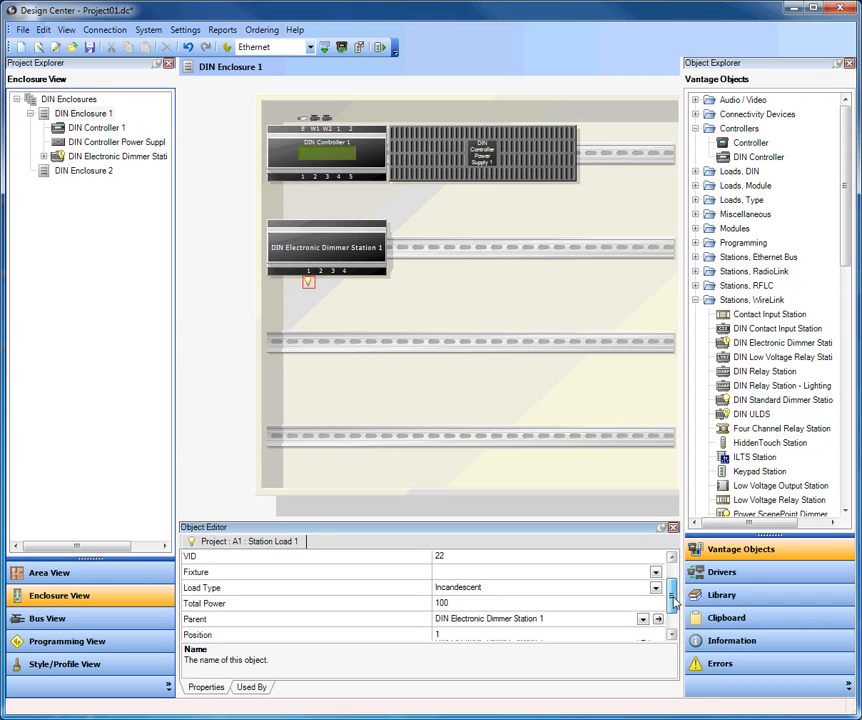
{"action": "right_click", "coordinate": [324, 248]}
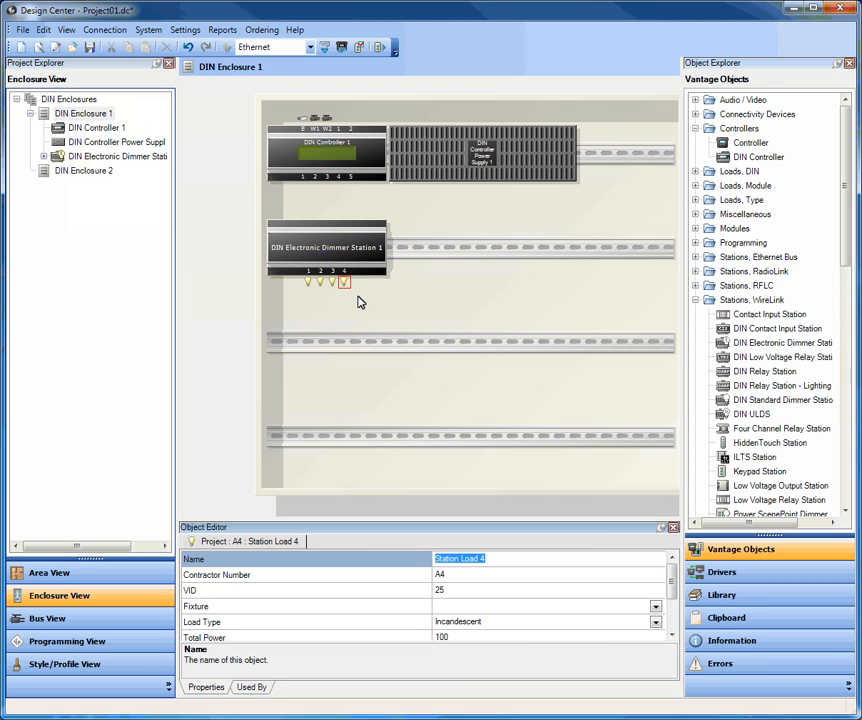
{"action": "mouse_move", "coordinate": [746, 214]}
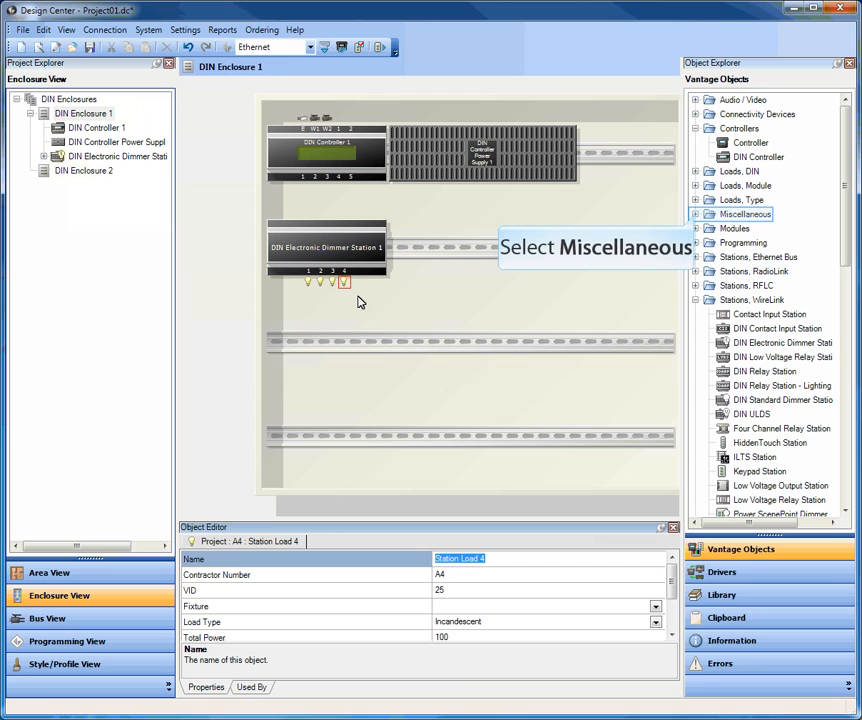
{"action": "mouse_move", "coordinate": [576, 288]}
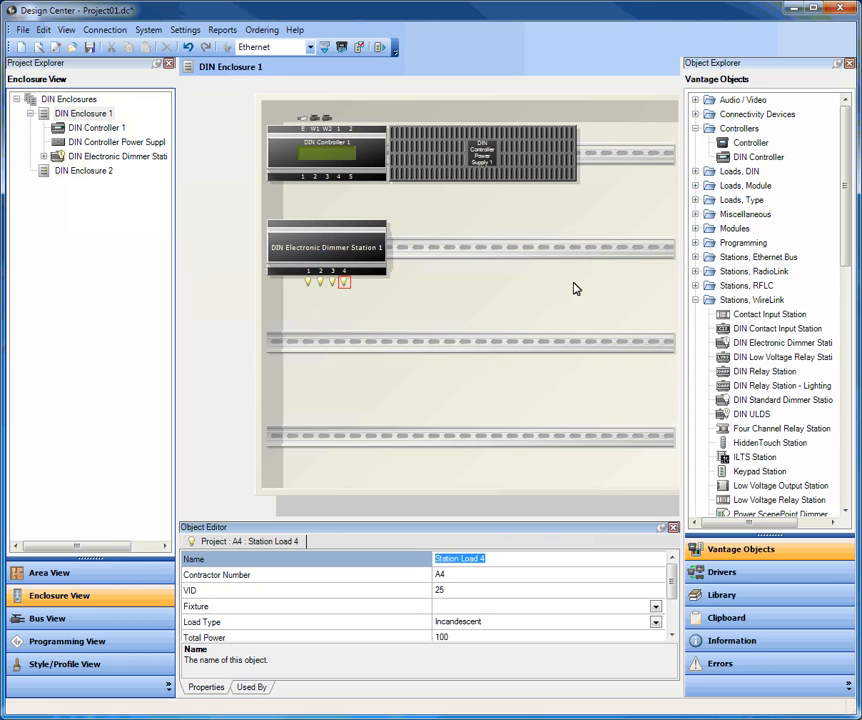
{"action": "left_click", "coordinate": [696, 214]}
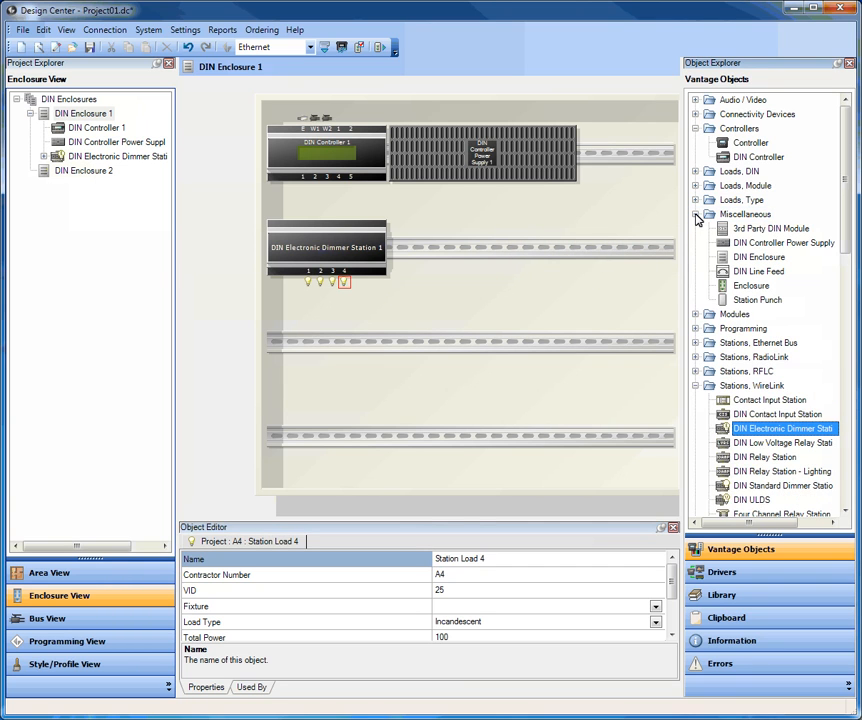
{"action": "mouse_move", "coordinate": [748, 236]}
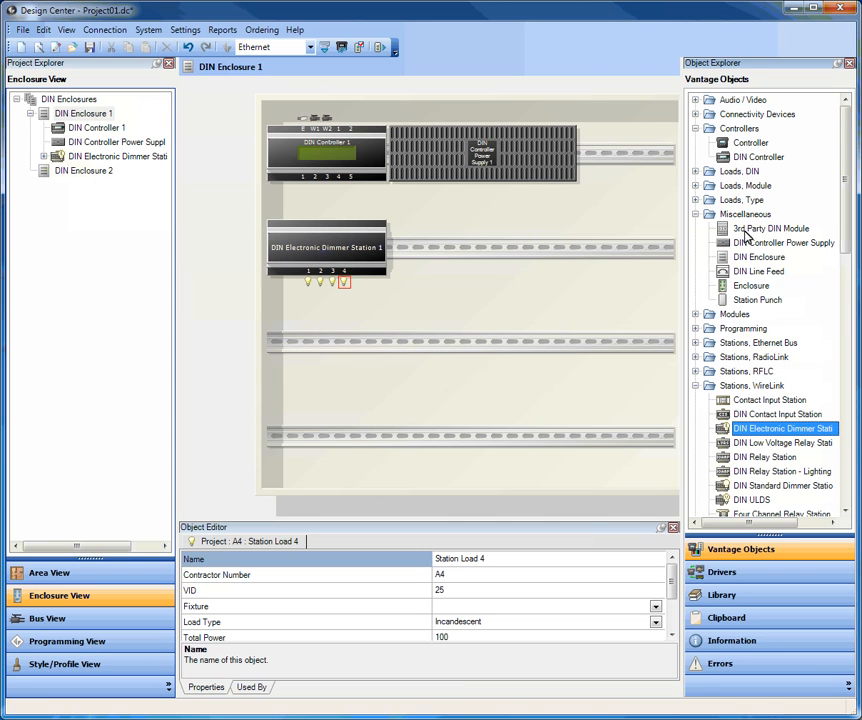
Place a 240 V DIN Line Feed 1 and assign it as Dimmer Station 1's power source.
{"action": "left_click", "coordinate": [758, 272]}
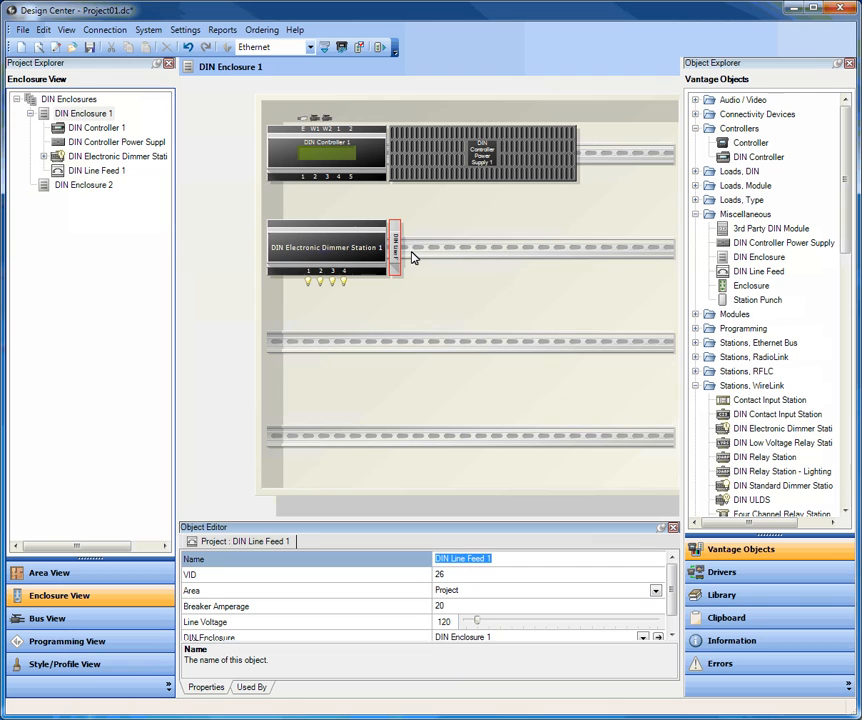
{"action": "mouse_move", "coordinate": [480, 624]}
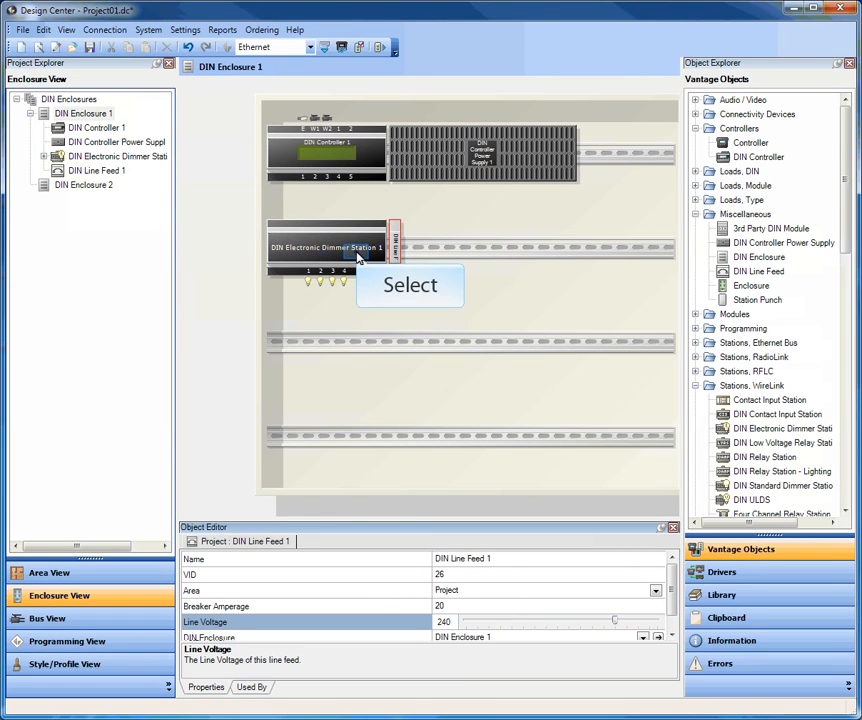
{"action": "left_click", "coordinate": [324, 248]}
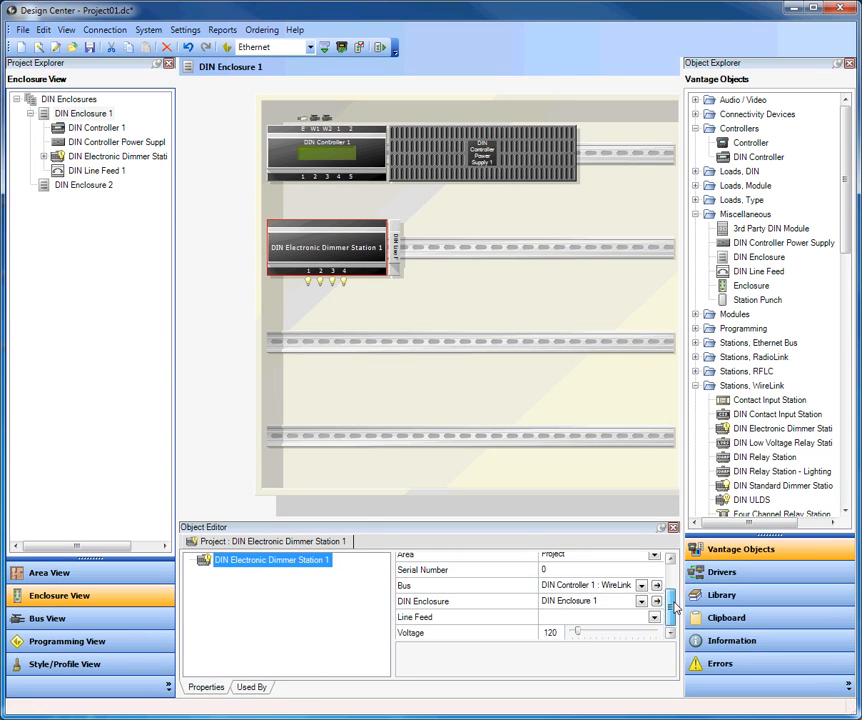
{"action": "left_click", "coordinate": [654, 616]}
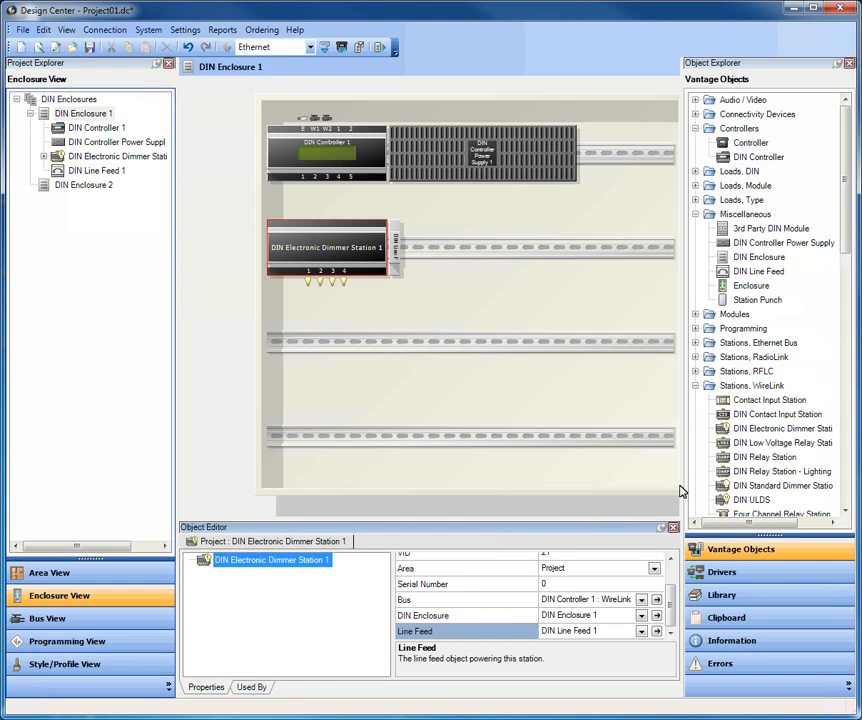
{"action": "left_click", "coordinate": [760, 272]}
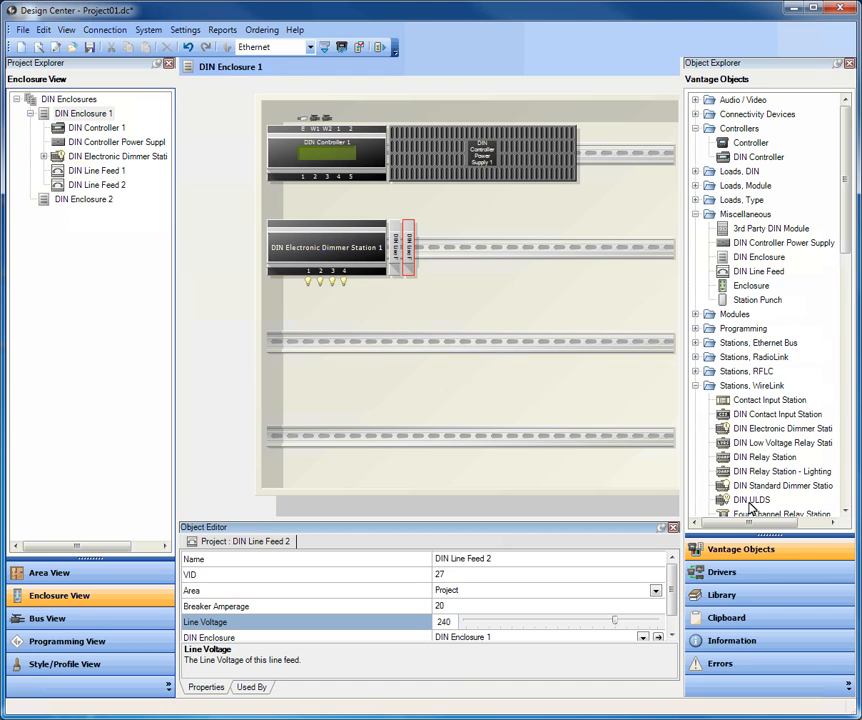
Add DIN ULDS 1 to the enclosure, powered from DIN Line Feed 2.
{"action": "left_click", "coordinate": [752, 500]}
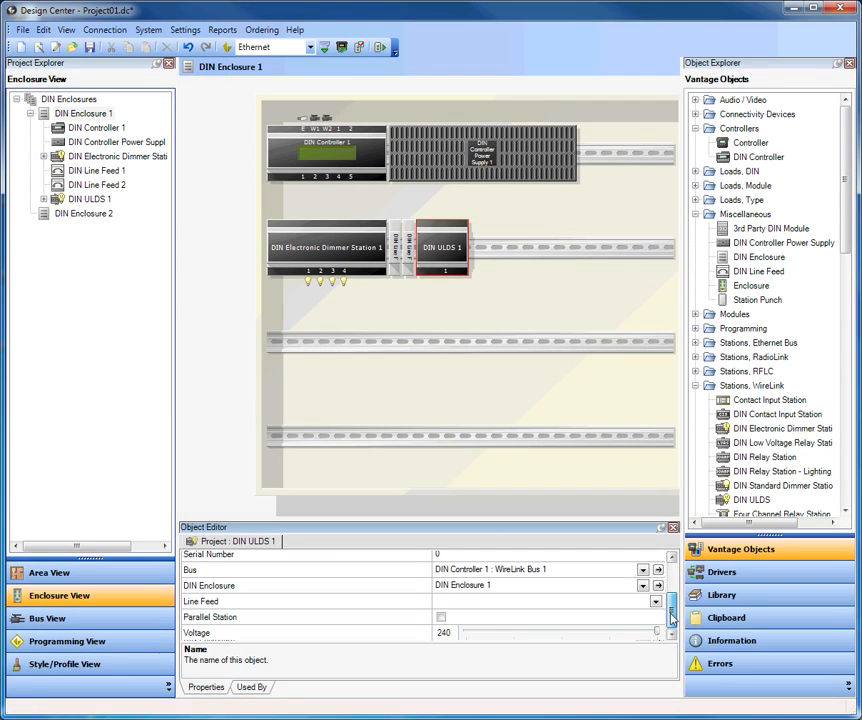
{"action": "left_click", "coordinate": [656, 600]}
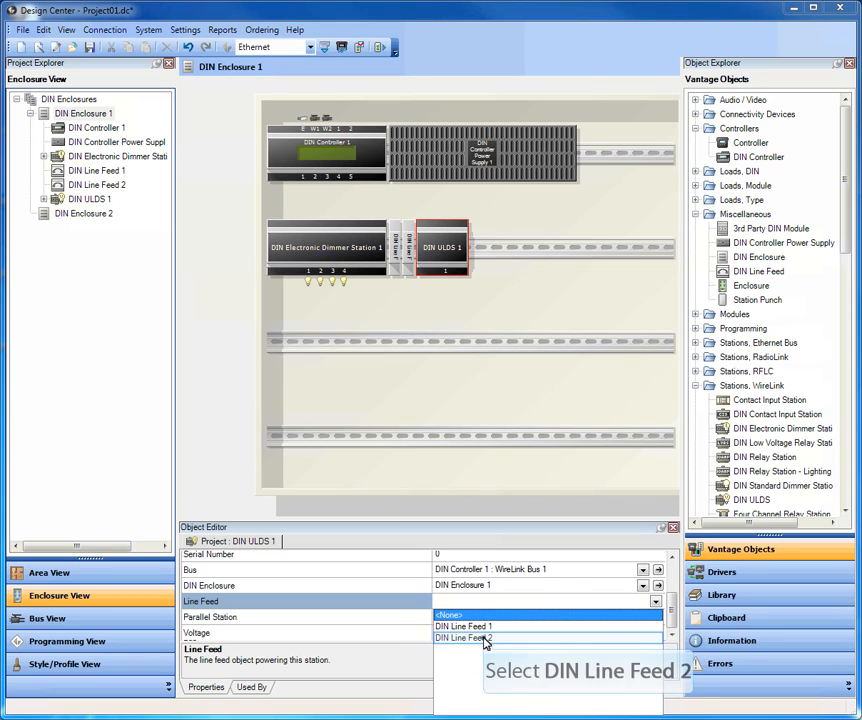
{"action": "left_click", "coordinate": [462, 638]}
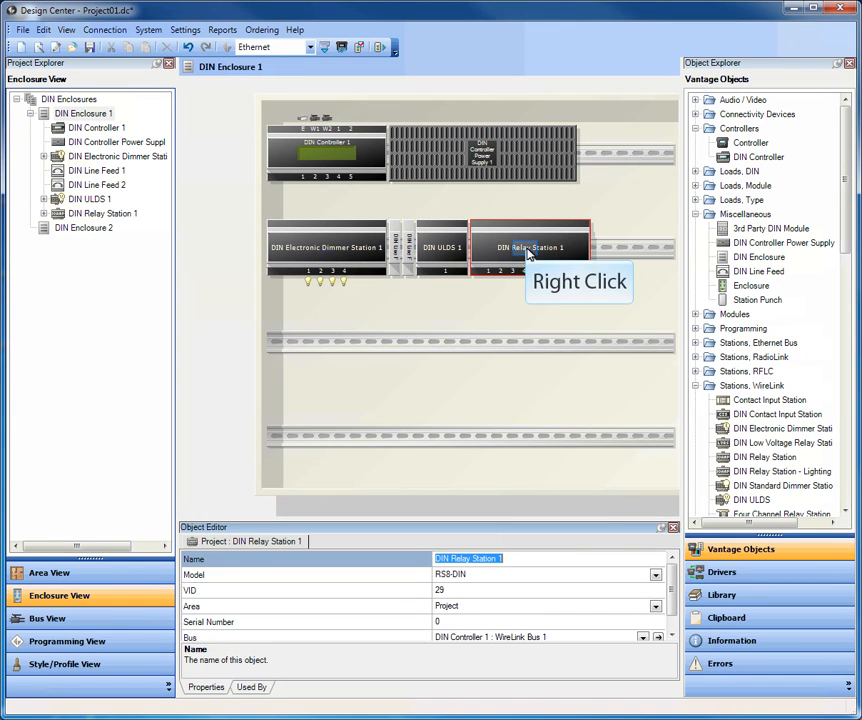
Populate DIN Relay Station 1 with its loads.
{"action": "right_click", "coordinate": [530, 248]}
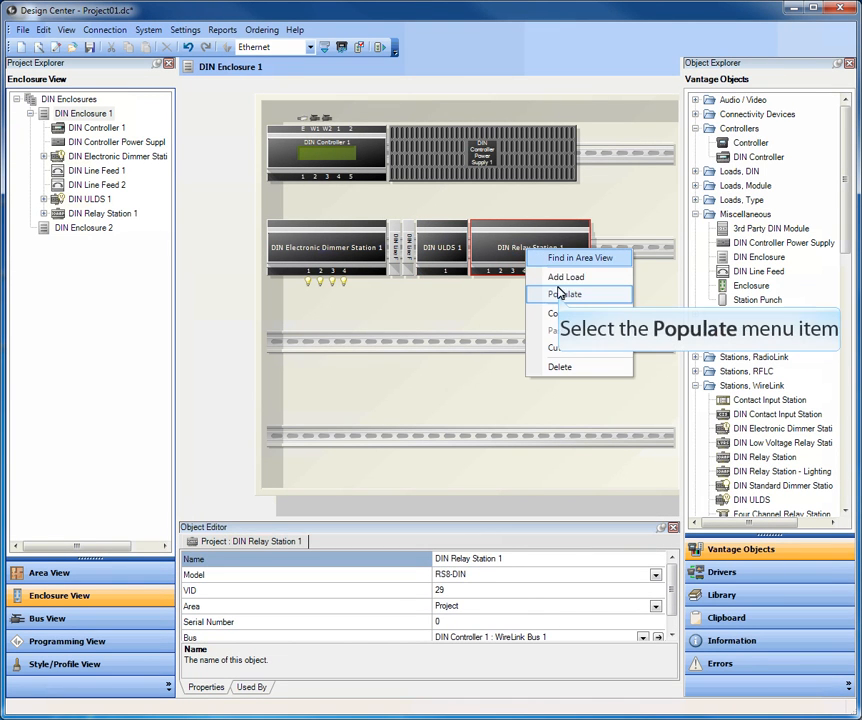
{"action": "left_click", "coordinate": [564, 292]}
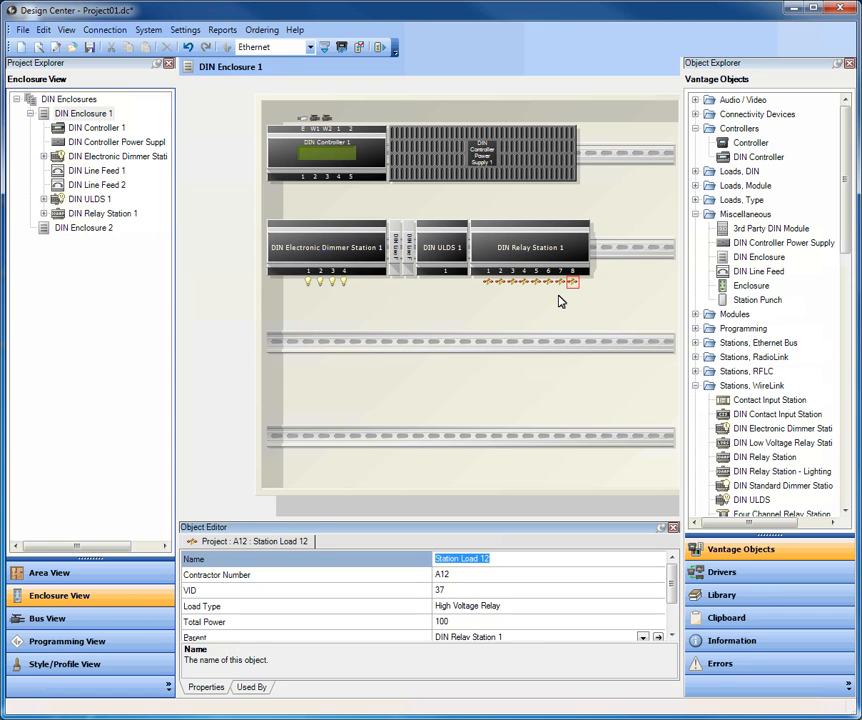
{"action": "mouse_move", "coordinate": [724, 368]}
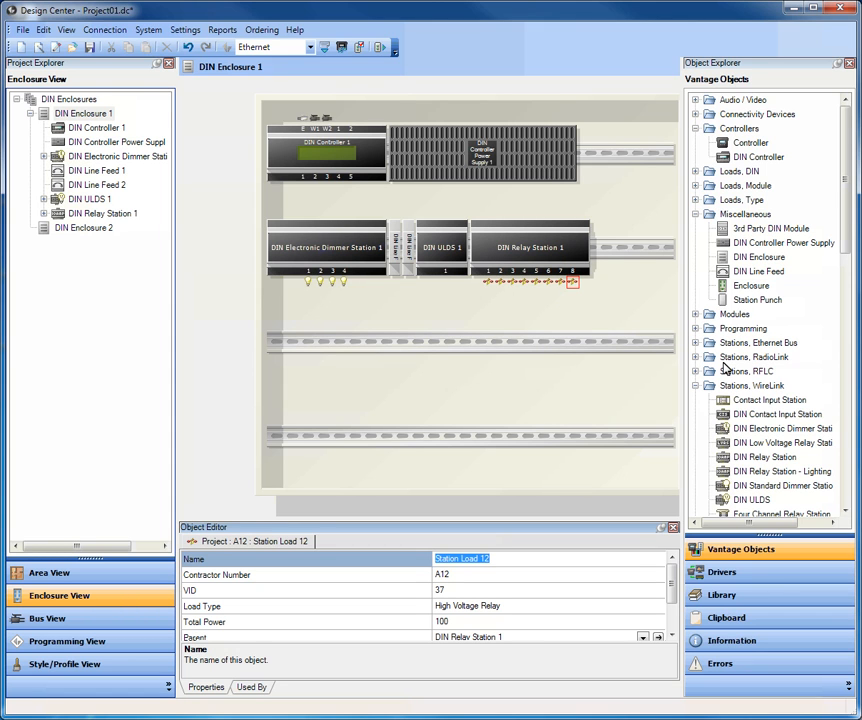
Add a DIN Relay Station - Lighting and populate it with its loads.
{"action": "left_click", "coordinate": [780, 472]}
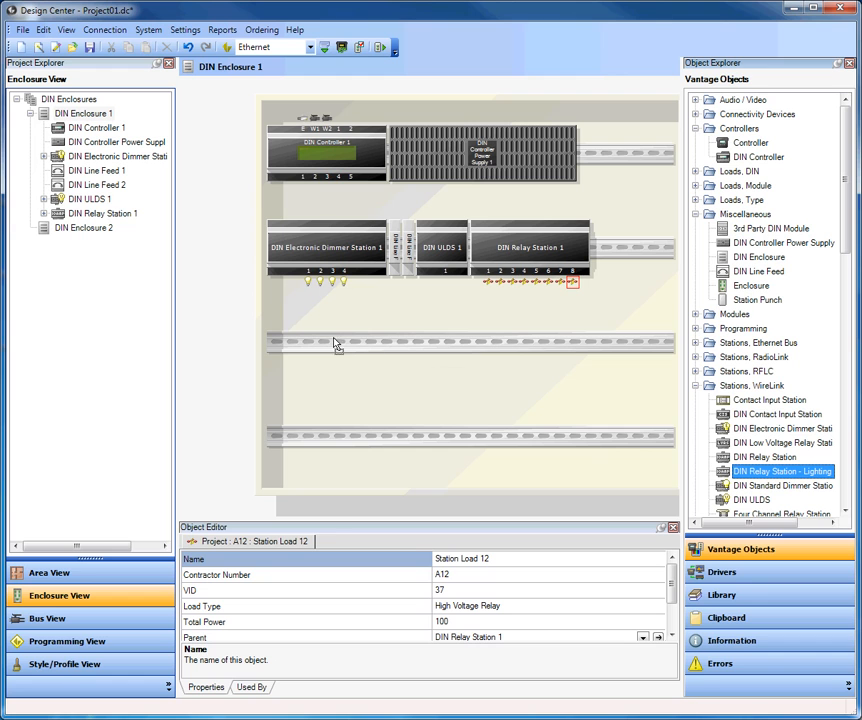
{"action": "right_click", "coordinate": [328, 340]}
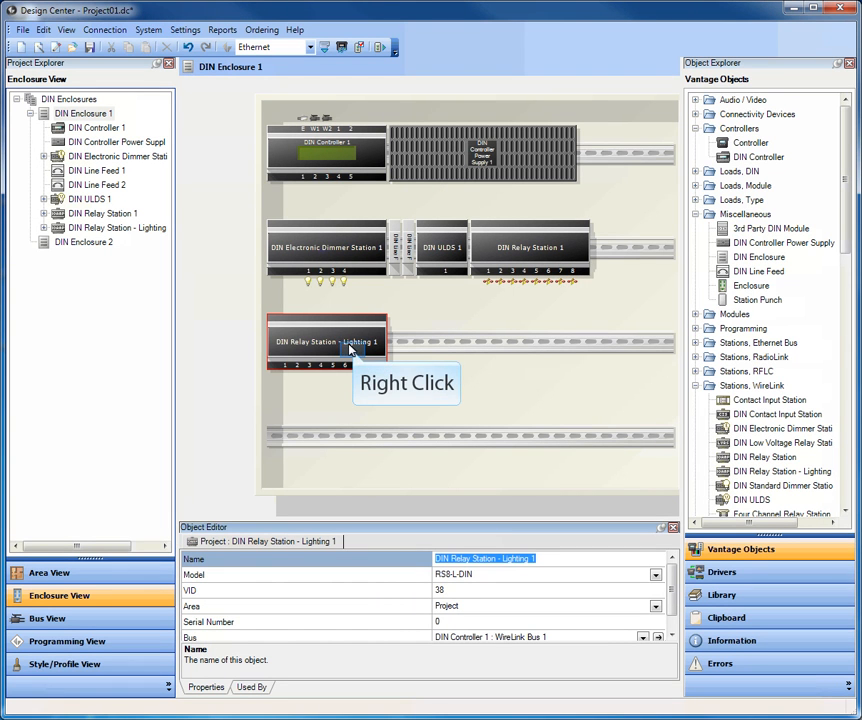
{"action": "right_click", "coordinate": [328, 342]}
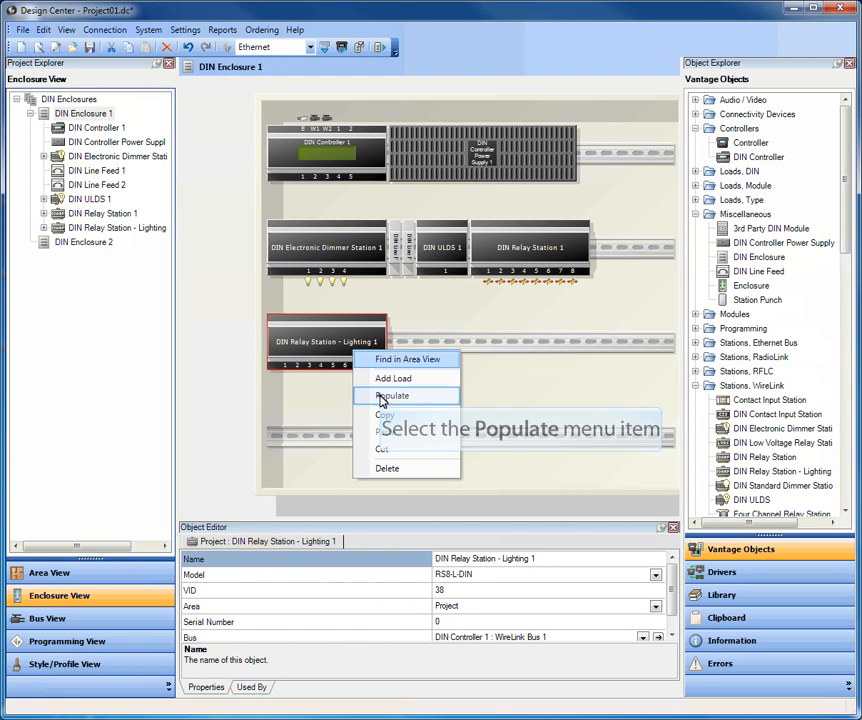
{"action": "left_click", "coordinate": [394, 396]}
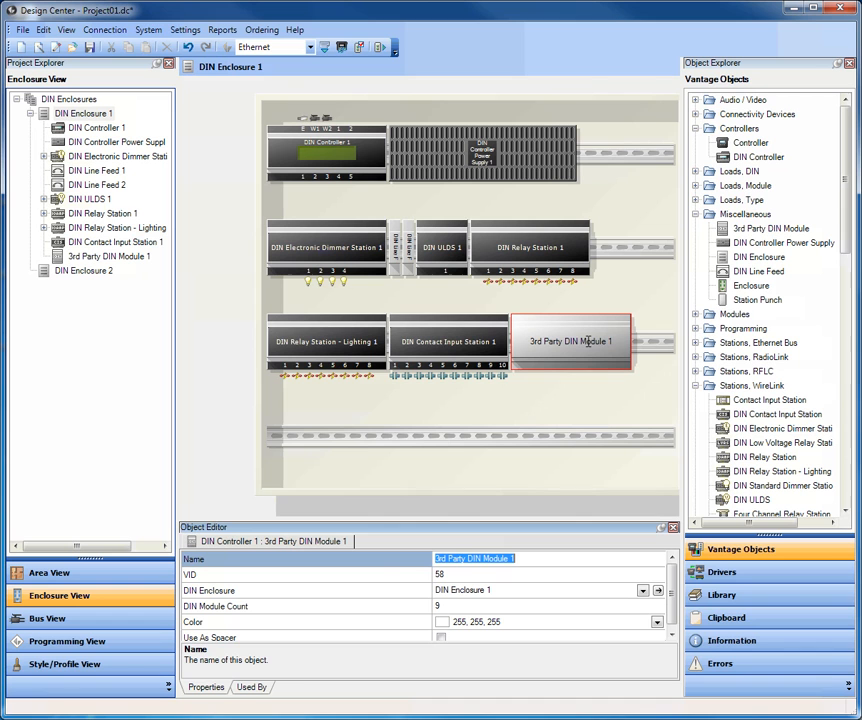
{"action": "mouse_move", "coordinate": [462, 458]}
{"action": "type", "text": "6"}
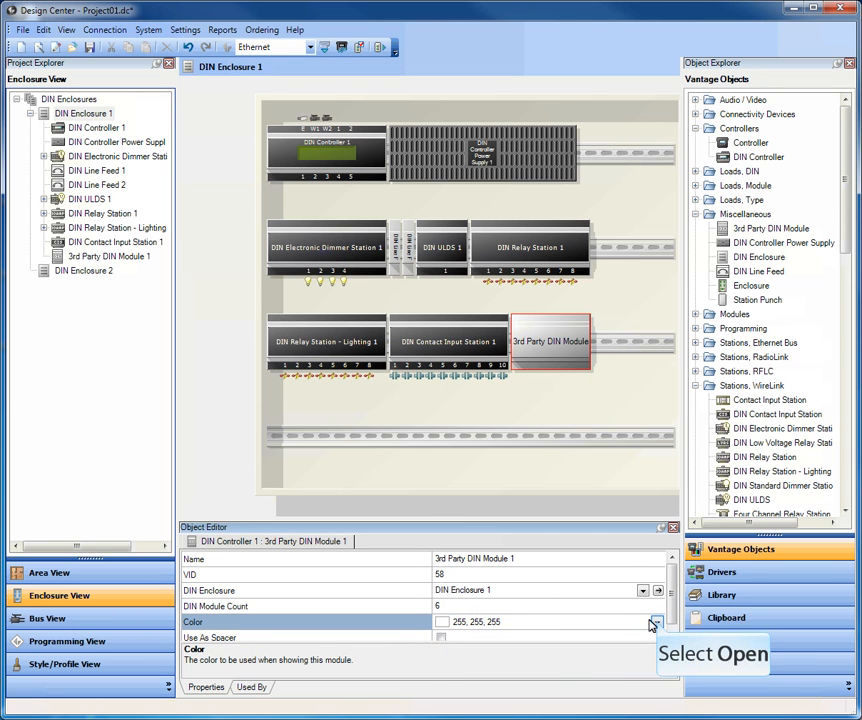
Colour 3rd Party DIN Module 1 green (128, 255, 128) and move it beside the lighting relay station.
{"action": "left_click", "coordinate": [656, 622]}
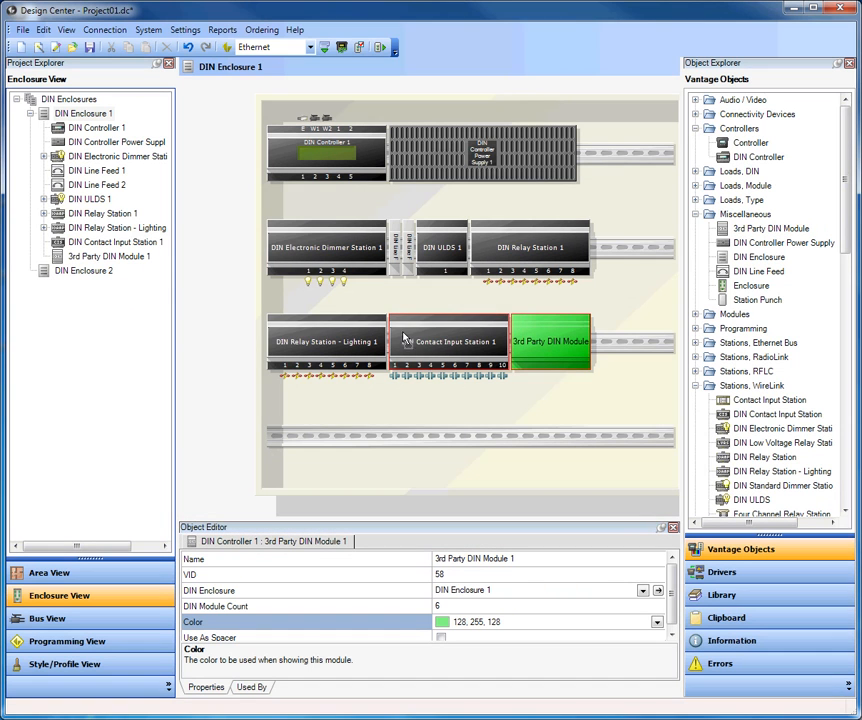
{"action": "left_click_drag", "start_coordinate": [552, 340], "coordinate": [430, 340]}
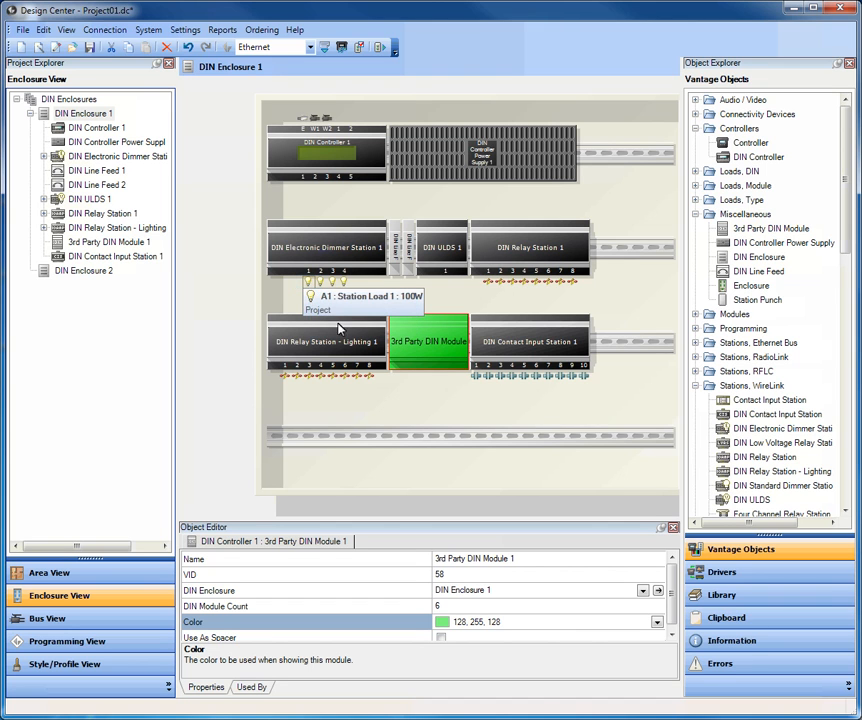
{"action": "left_click", "coordinate": [310, 284]}
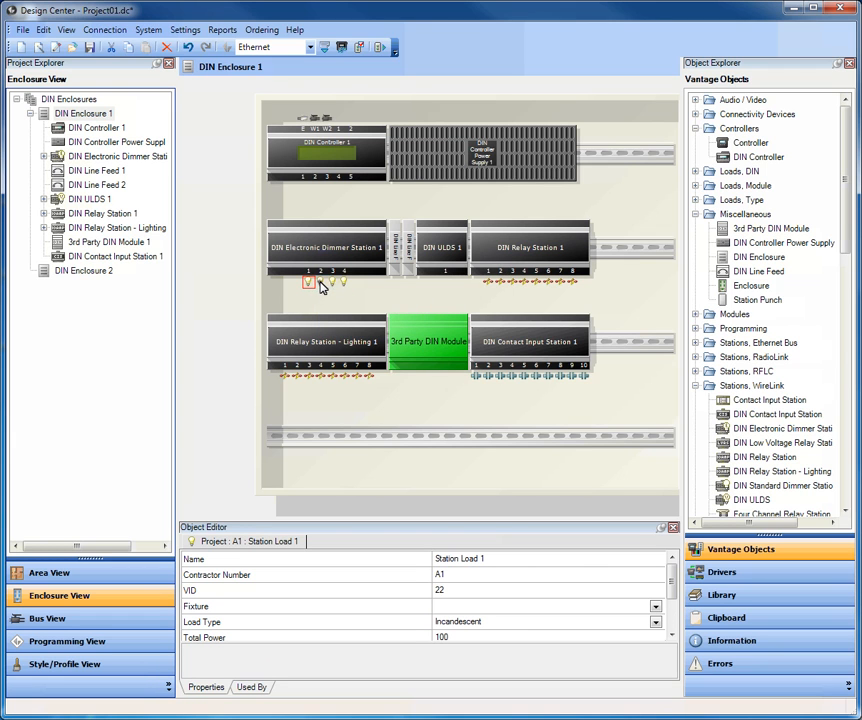
{"action": "left_click", "coordinate": [320, 272]}
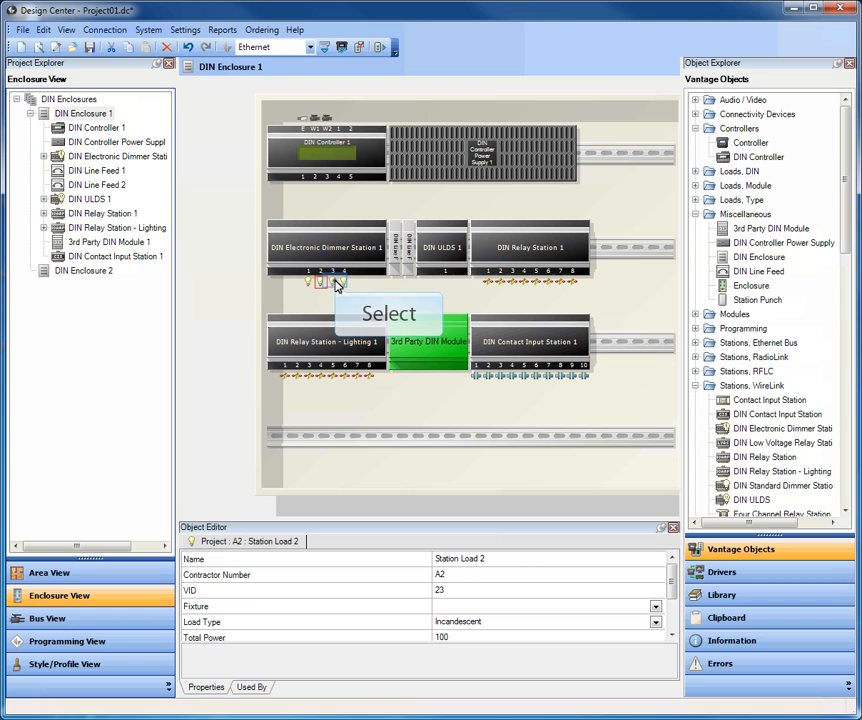
{"action": "left_click", "coordinate": [332, 284]}
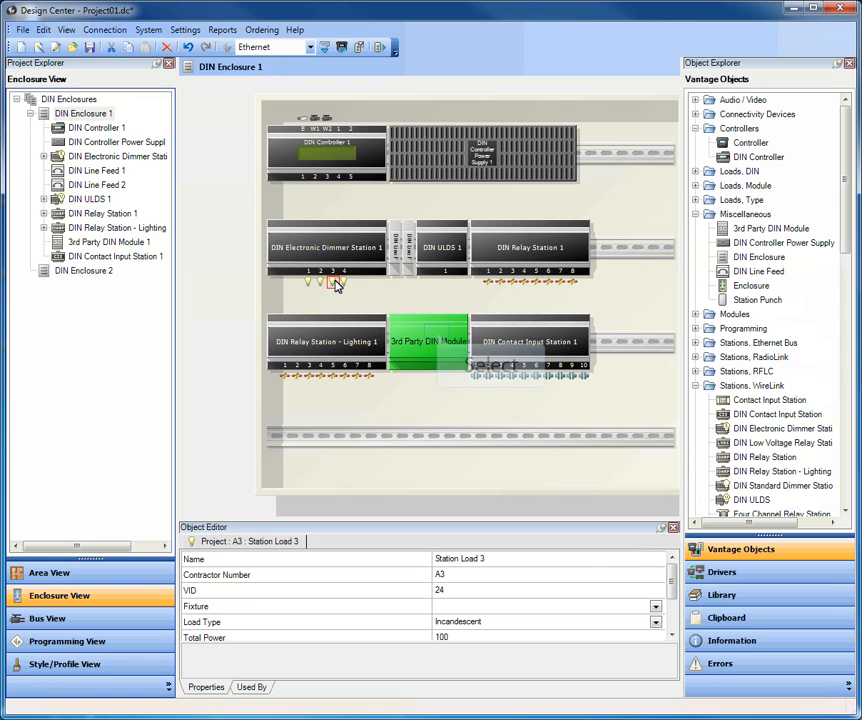
{"action": "mouse_move", "coordinate": [430, 340]}
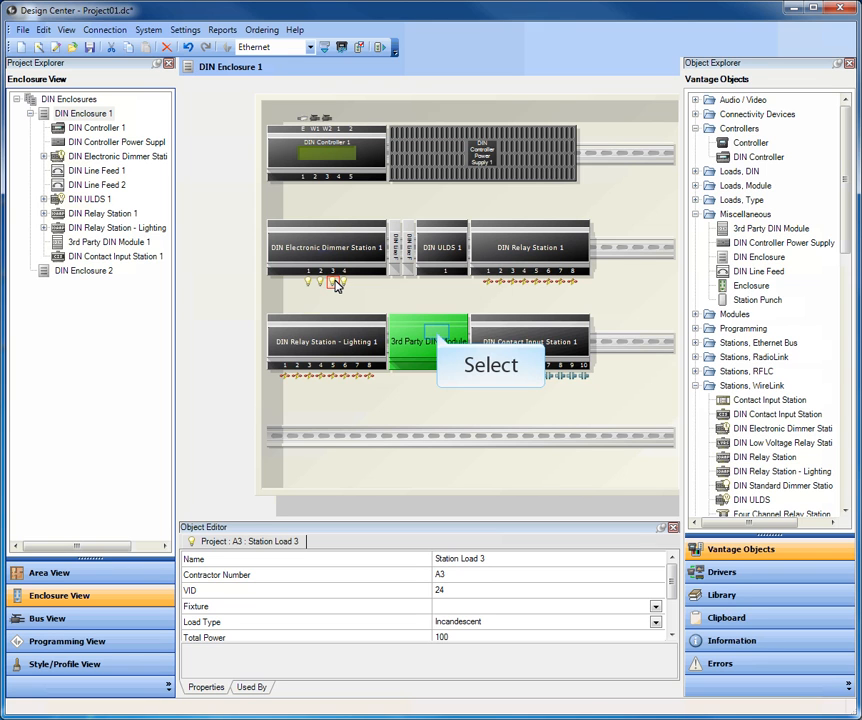
{"action": "left_click", "coordinate": [436, 340]}
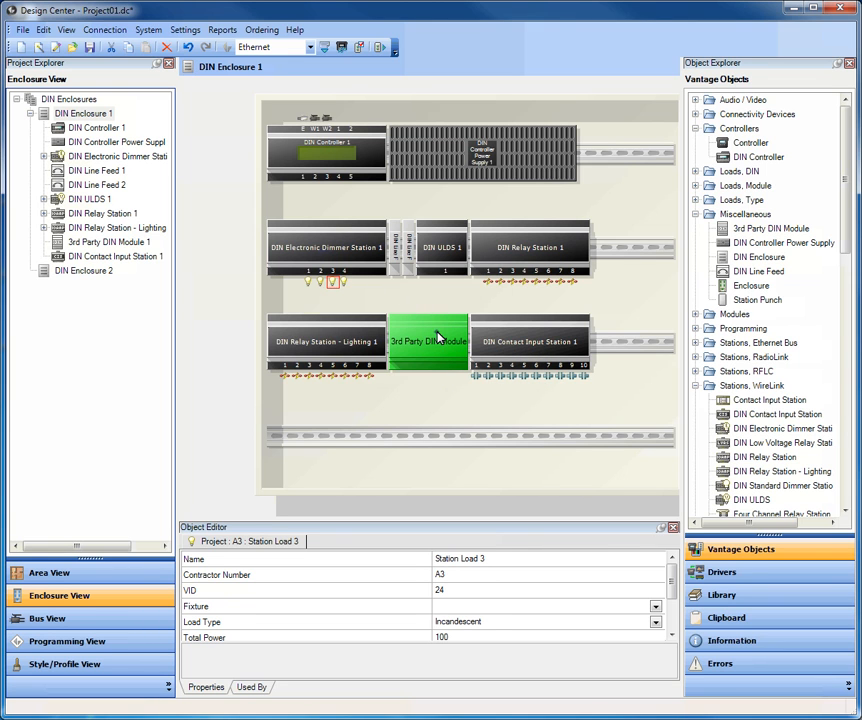
{"action": "left_click", "coordinate": [428, 340]}
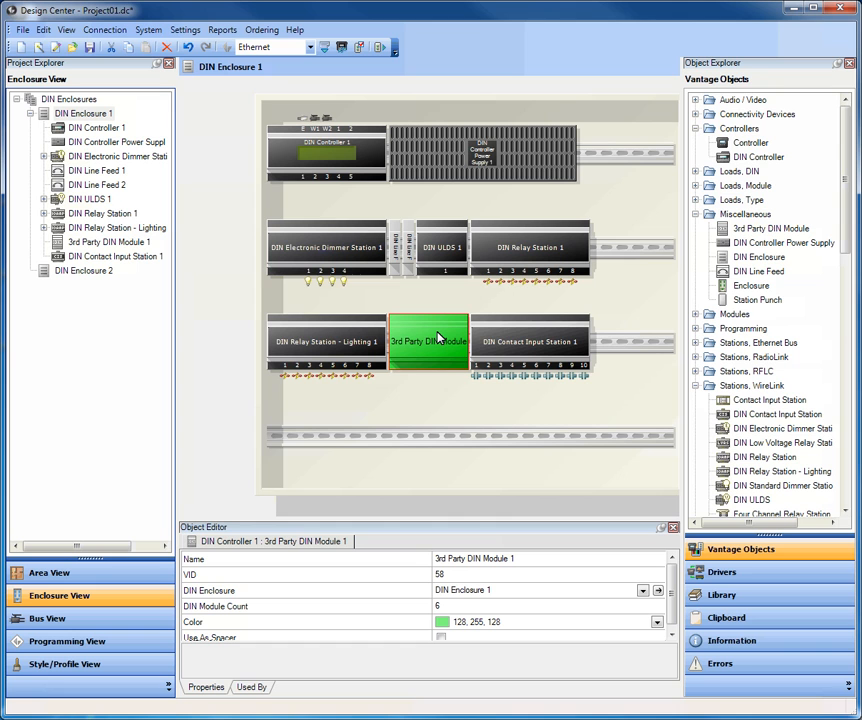
{"action": "mouse_move", "coordinate": [532, 356]}
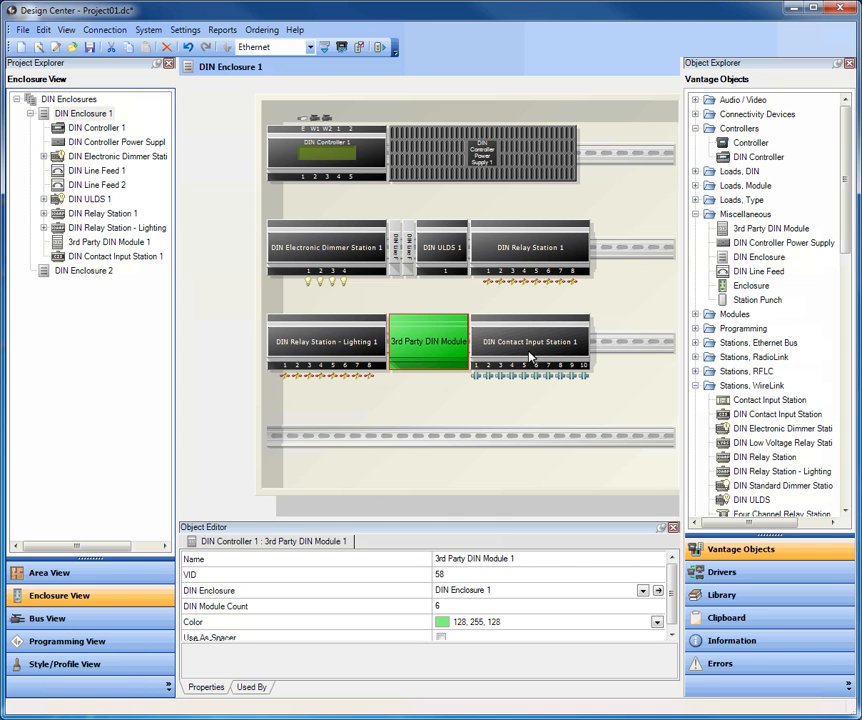